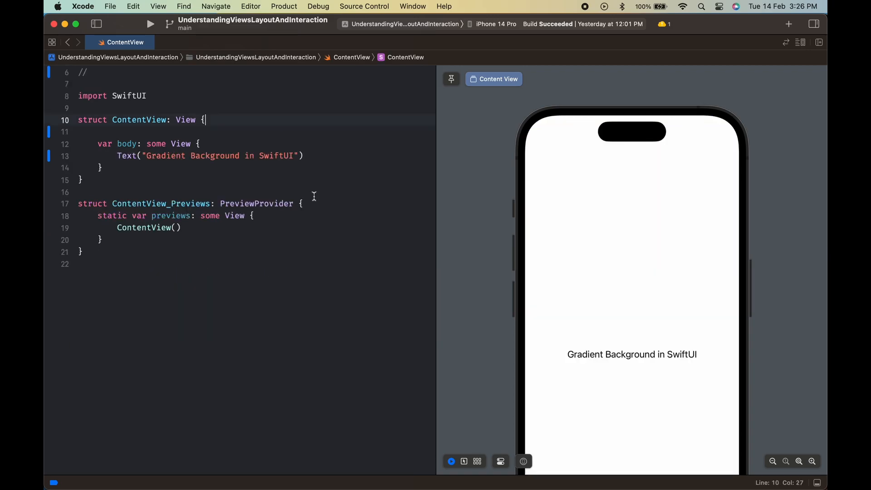
{"action": "key", "text": "Return"}
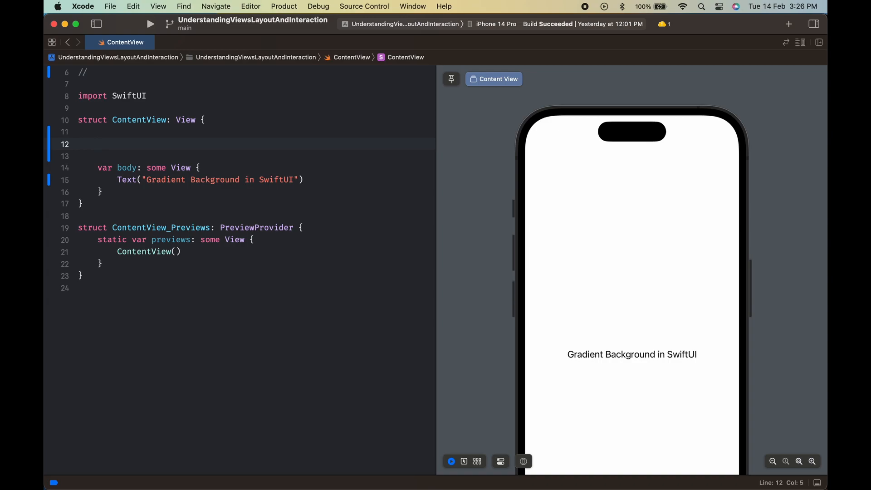
{"action": "type", "text": "@State private var animateGradient: Bool = false"}
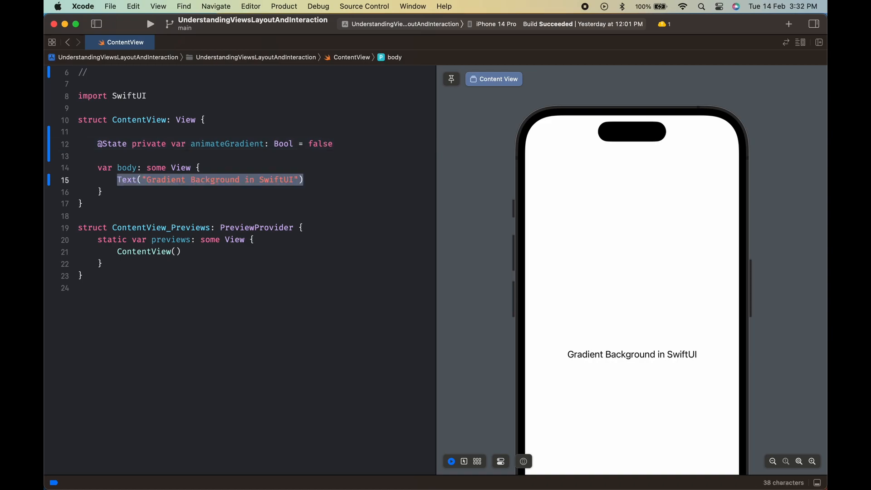
Add a VStack with Image(systemName: "swift") at system font size 72, weight .light
{"action": "type", "text": "Vstck"}
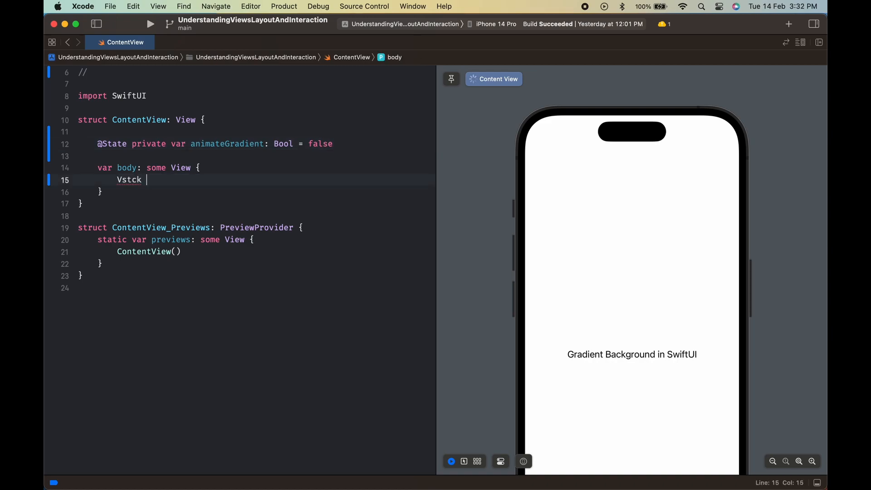
{"action": "type", "text": "VStack {"}
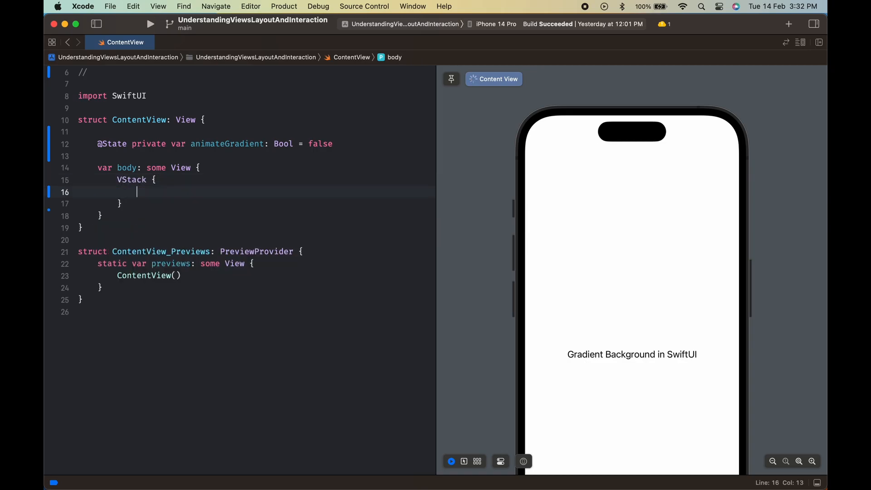
{"action": "type", "text": "Image(systemName: \"swift"}
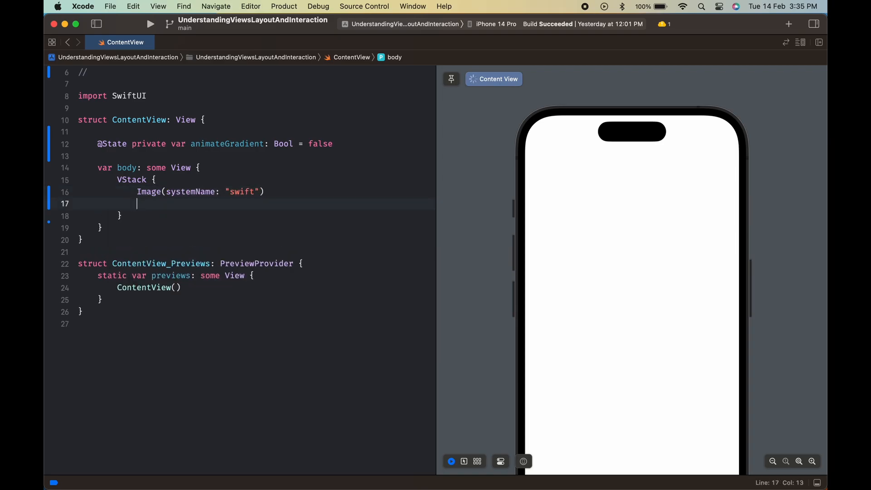
{"action": "type", "text": ".font(.system(size: 7"}
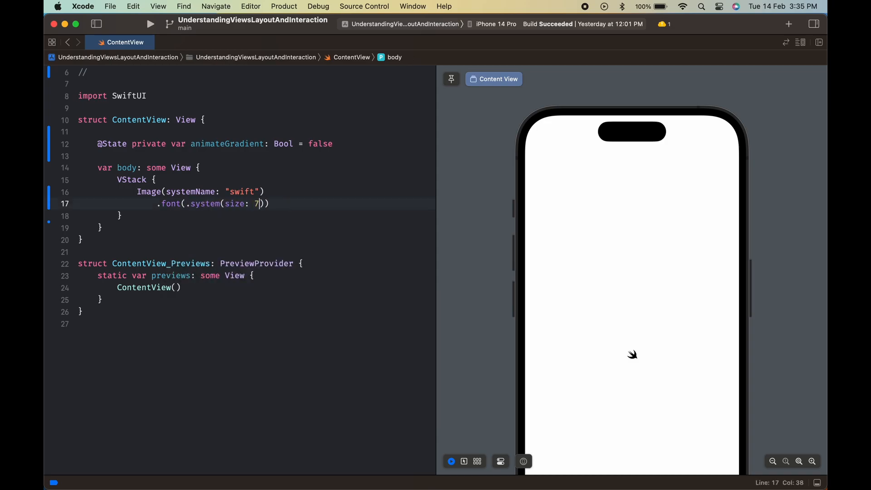
{"action": "type", "text": "2, wi"}
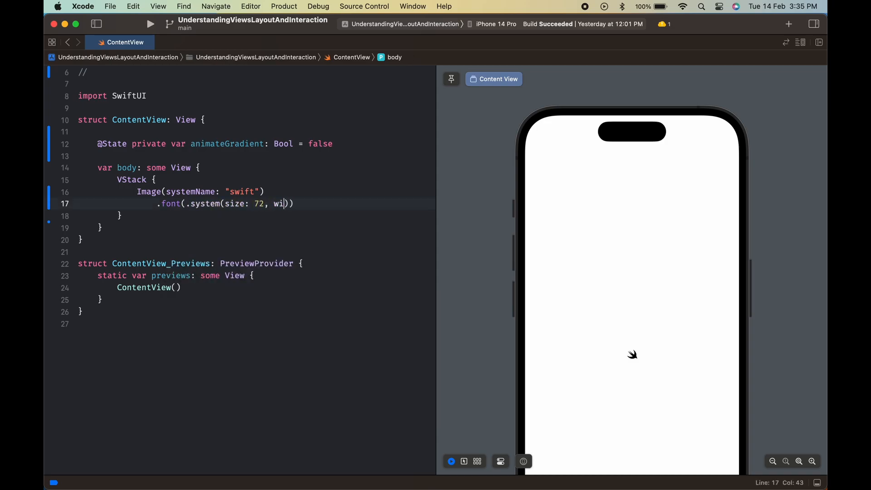
{"action": "type", "text": "eight: ."}
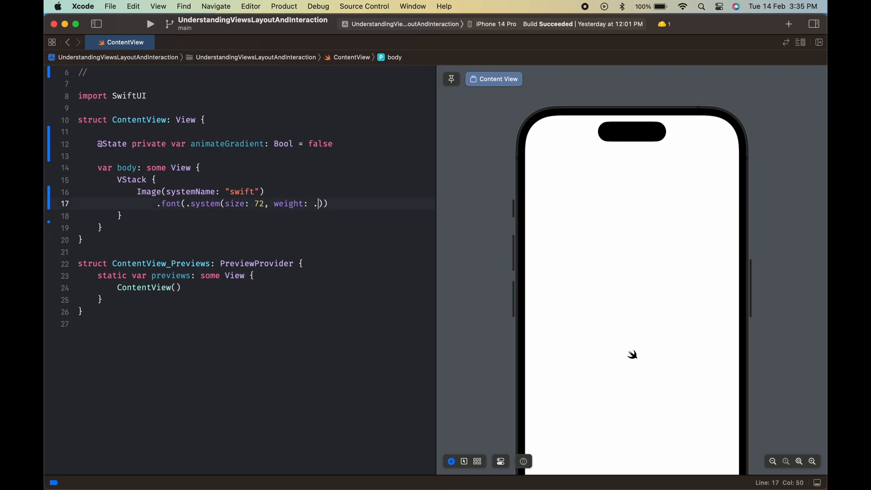
{"action": "type", "text": "light))"}
{"action": "type", "text": ".padding(.)"}
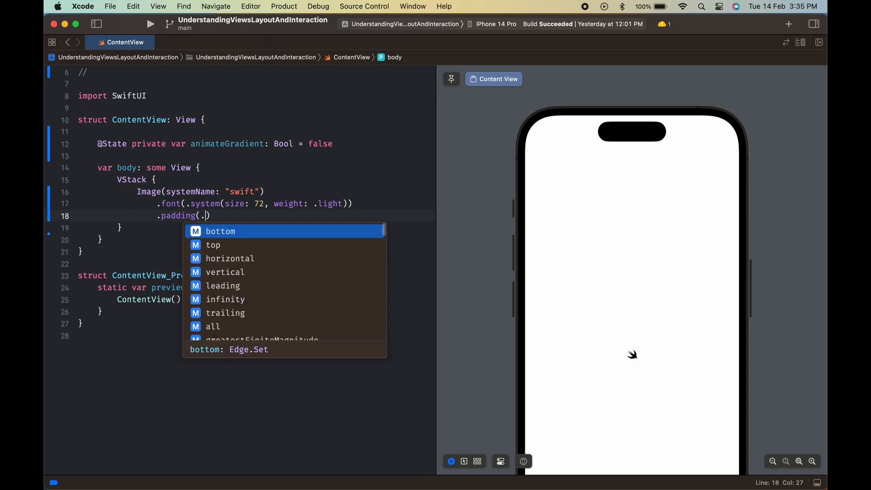
Pad the Swift logo 80 on top and 64 on the bottom
{"action": "left_click", "coordinate": [213, 244]}
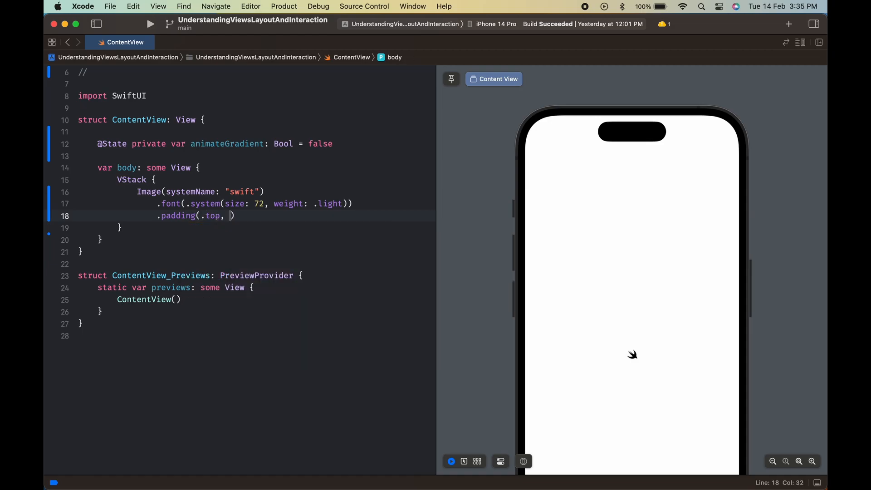
{"action": "type", "text": "80)"}
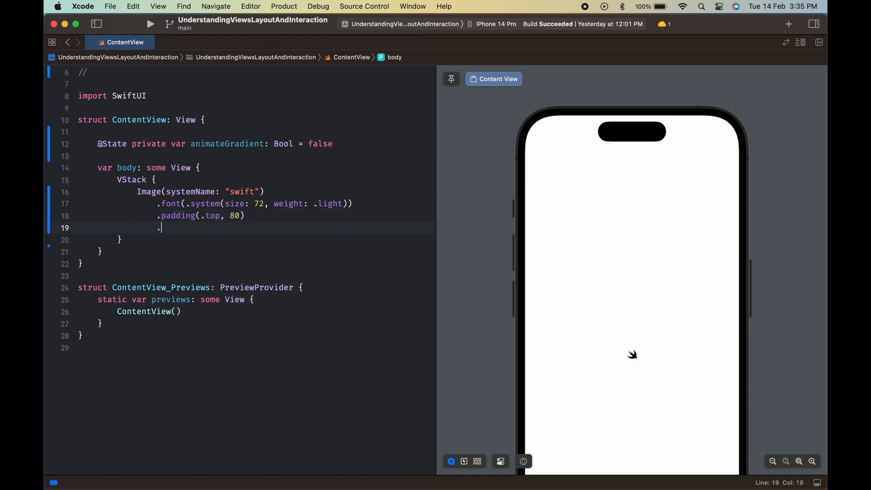
{"action": "type", "text": "padding(.bottom, )"}
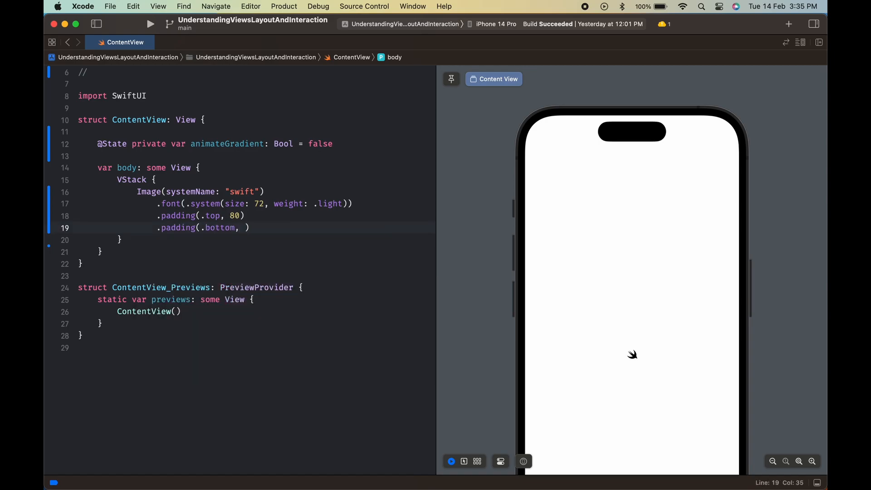
{"action": "type", "text": "64"}
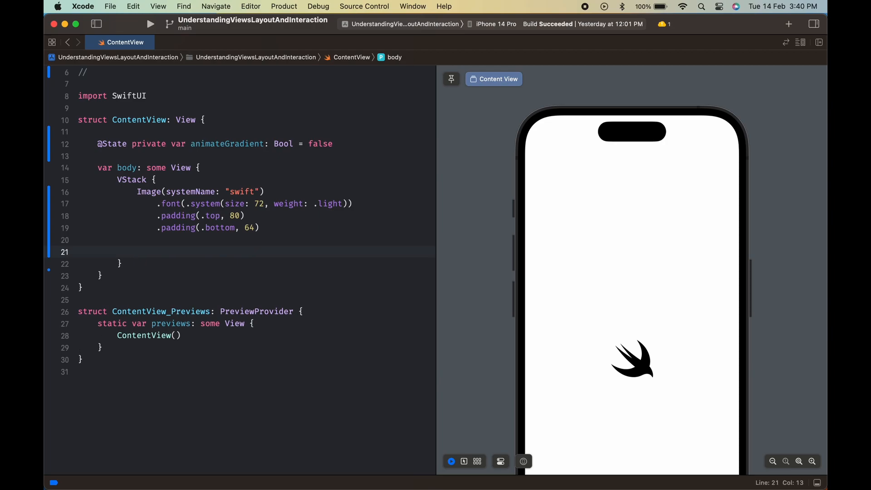
Add Text("Gradient background animation in SwiftUI") with .font(.title) and .bold()
{"action": "type", "text": "Text(\"Gradient background animation in SwiftUI"}
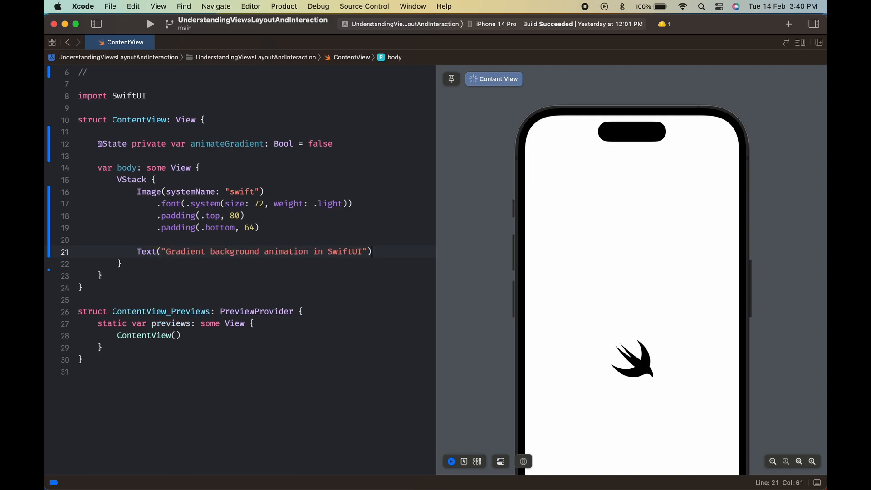
{"action": "key", "text": "Return"}
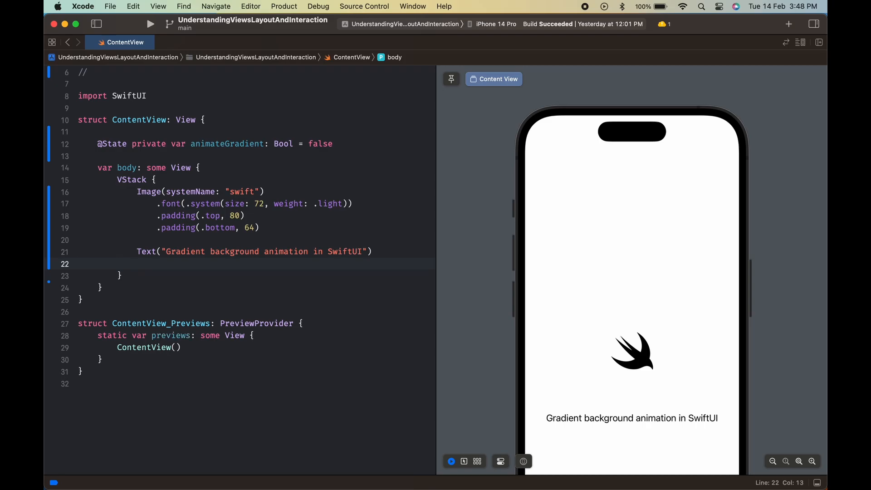
{"action": "type", "text": ".fon"}
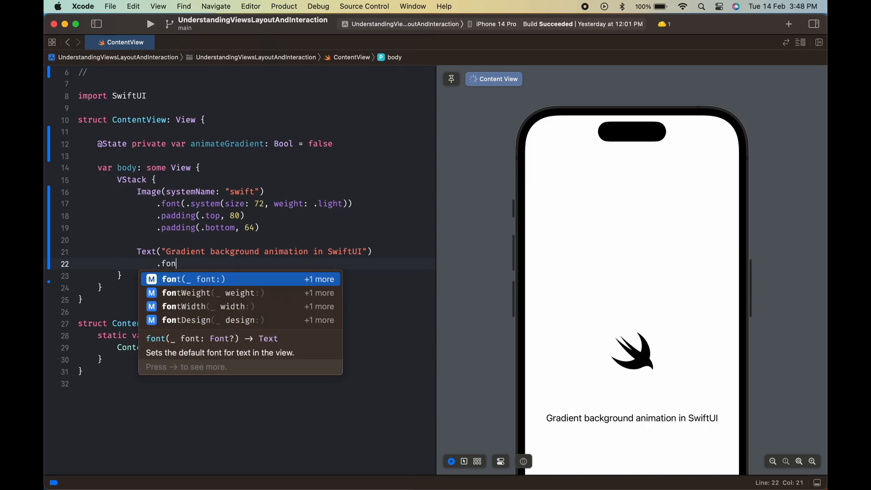
{"action": "type", "text": "(.title"}
{"action": "type", "text": ".bold()"}
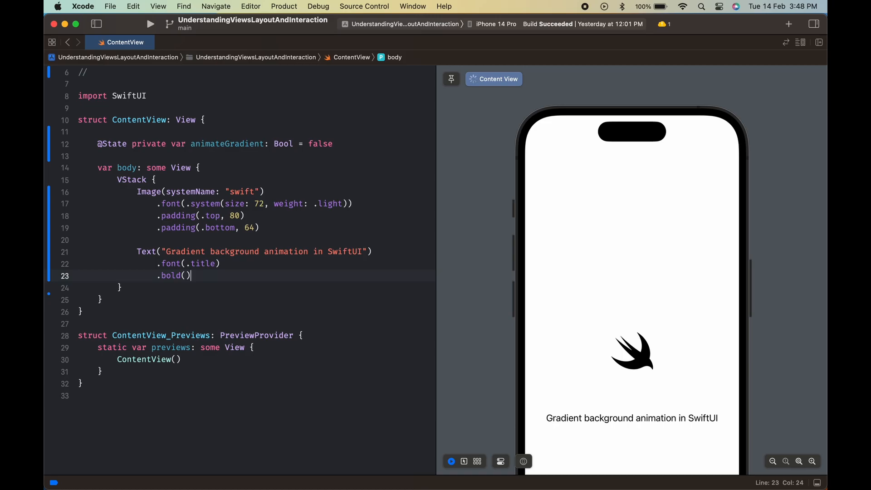
{"action": "key", "text": "return"}
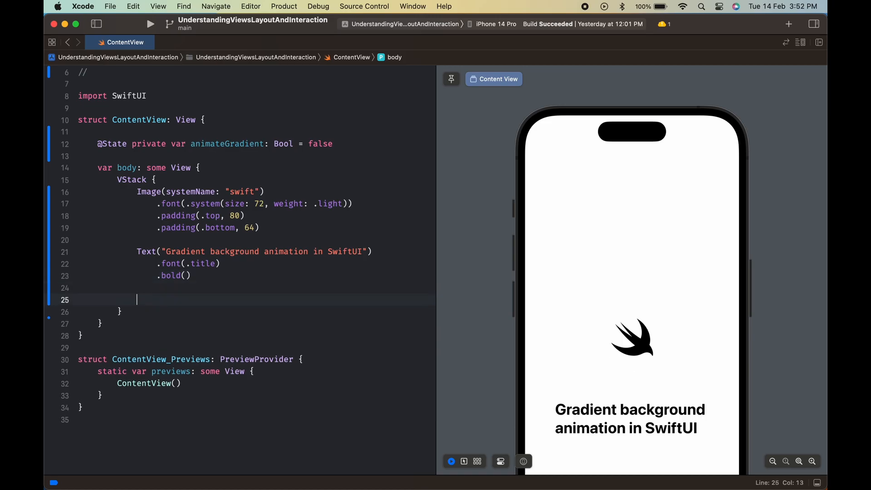
Add the description Text about gradient colors transitioning over time with .fontWeight(.thin)
{"action": "type", "text": "Text"}
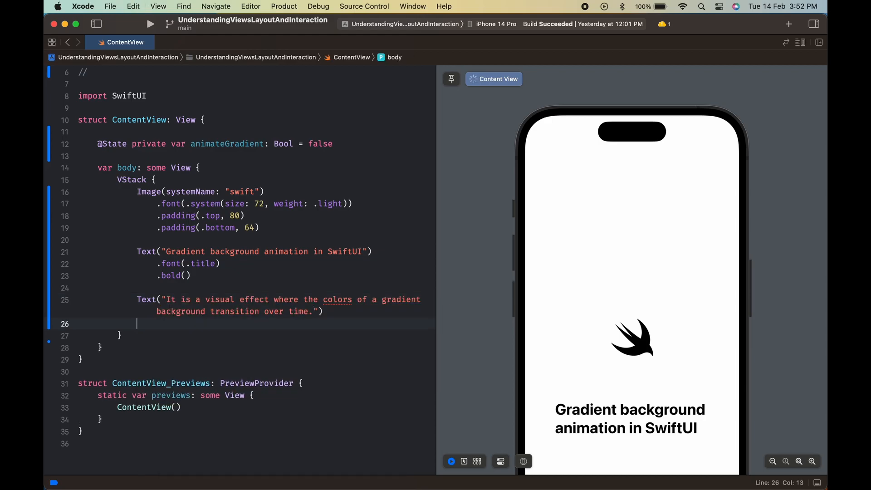
{"action": "type", "text": ".fontWeight(.thin"}
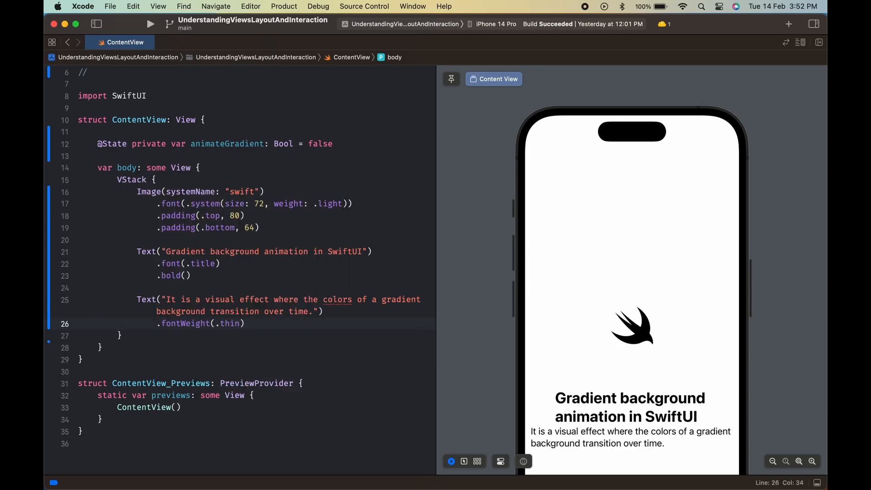
{"action": "type", "text": "B"}
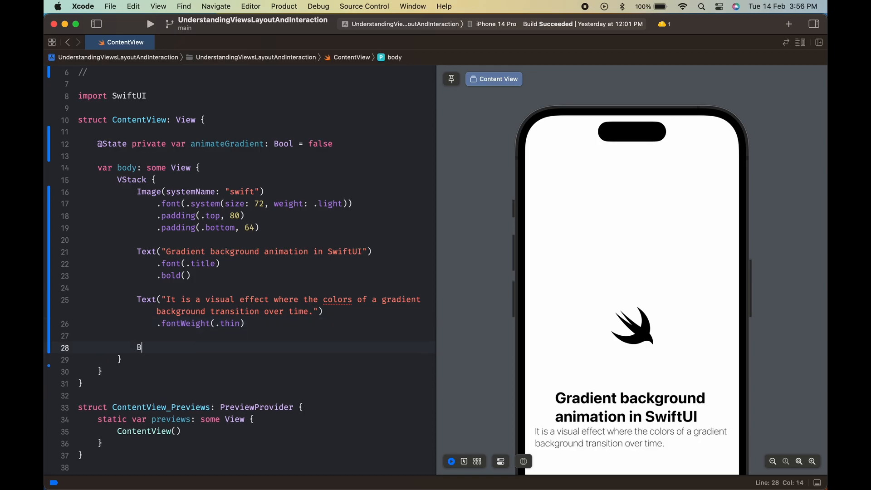
Add a Button labelled Image(systemName: "arrow.right") framed 50 by 50
{"action": "type", "text": "utton {"}
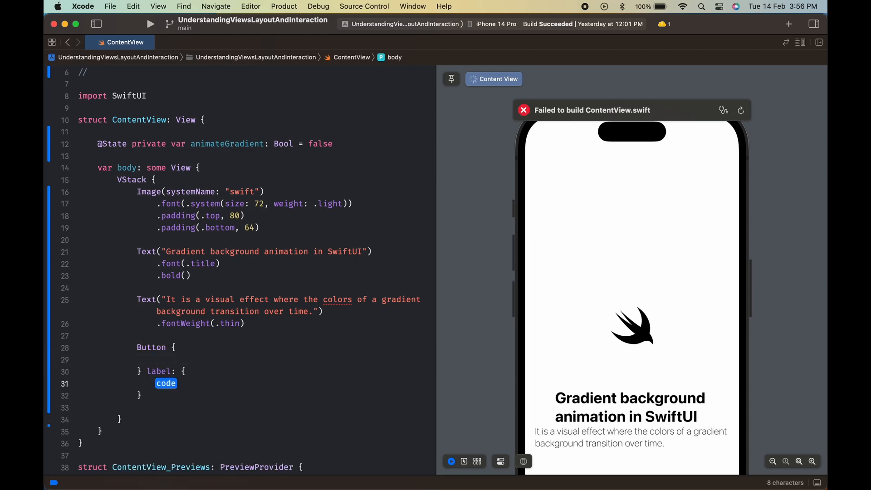
{"action": "type", "text": "Image(systemName: \"arrow.right"}
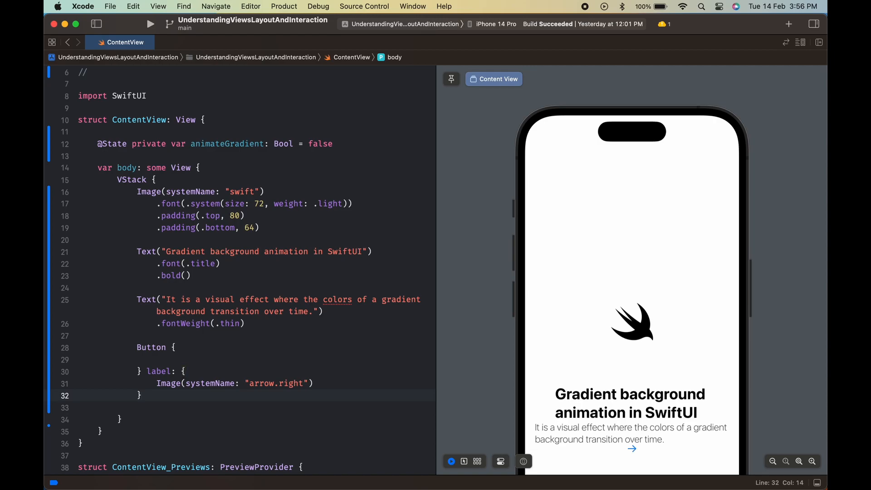
{"action": "type", "text": ".frame("}
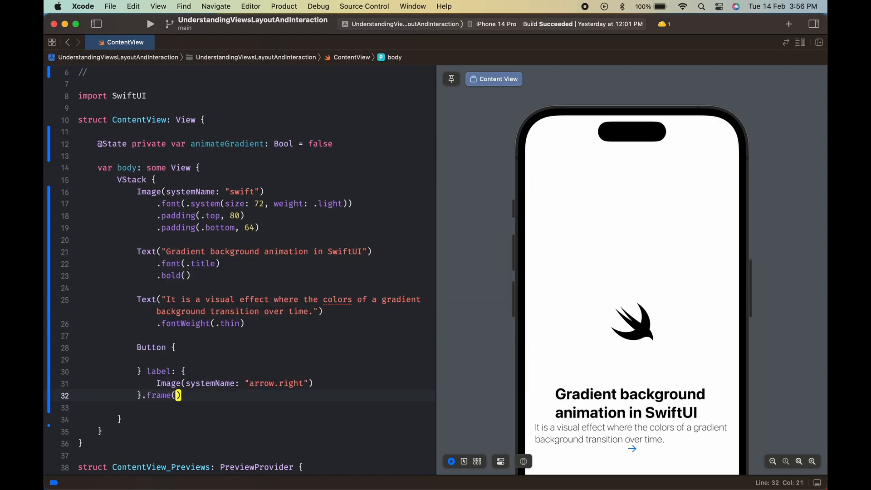
{"action": "type", "text": "width: 50"}
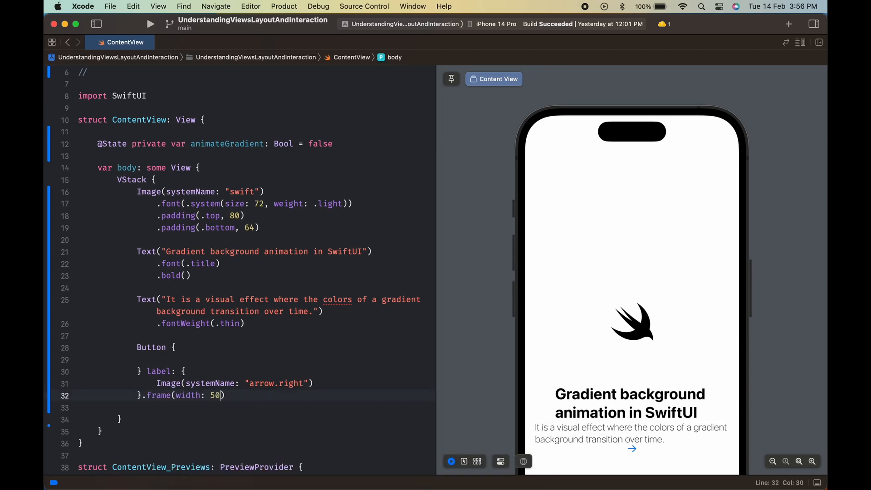
{"action": "type", "text": ", height: 50"}
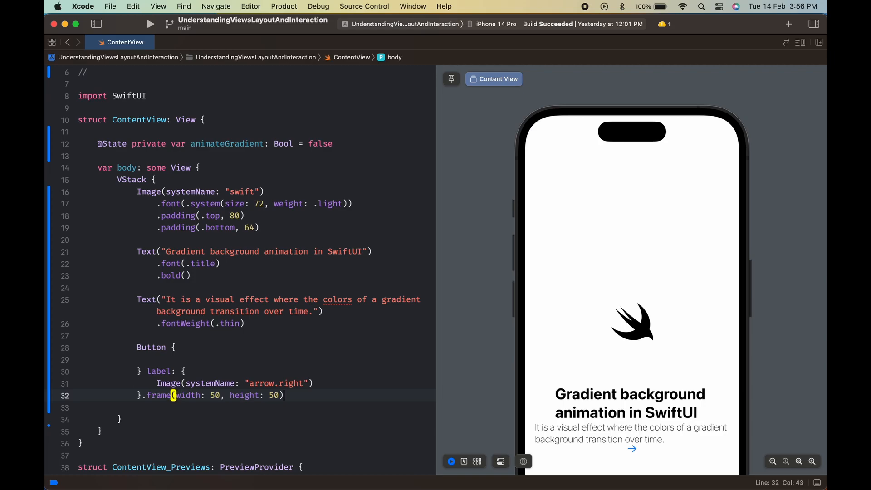
Give the button a white background, corner radius 25, padding 10 and an overlay placeholder
{"action": "type", "text": ".background("}
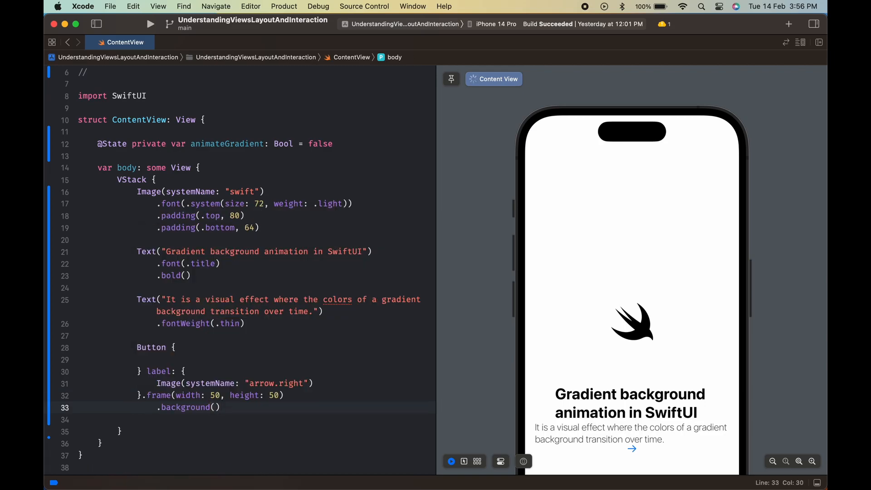
{"action": "type", "text": "Color.white"}
{"action": "type", "text": ".p"}
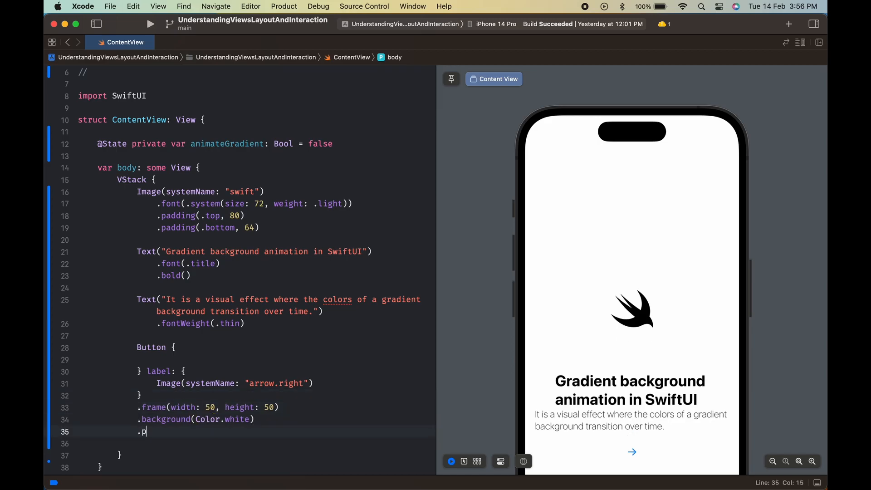
{"action": "type", "text": "ornerRadius(25"}
{"action": "type", "text": ".padding(insets: EdgeInsets"}
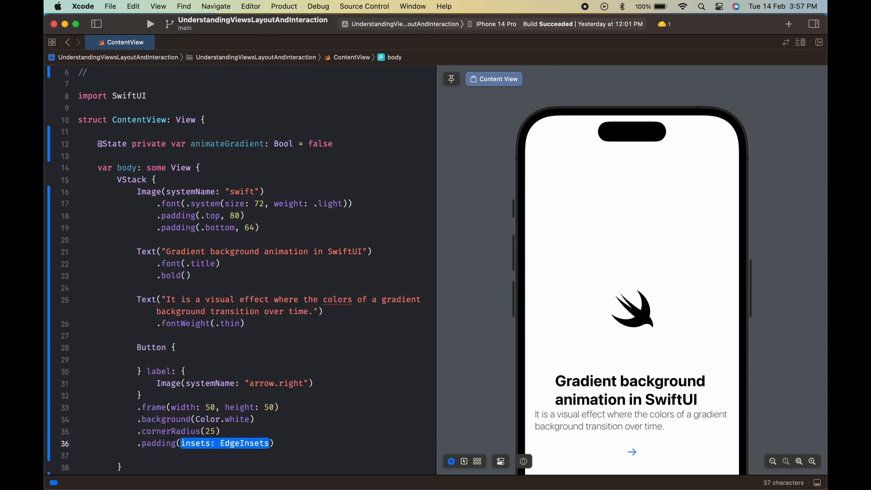
{"action": "type", "text": "10"}
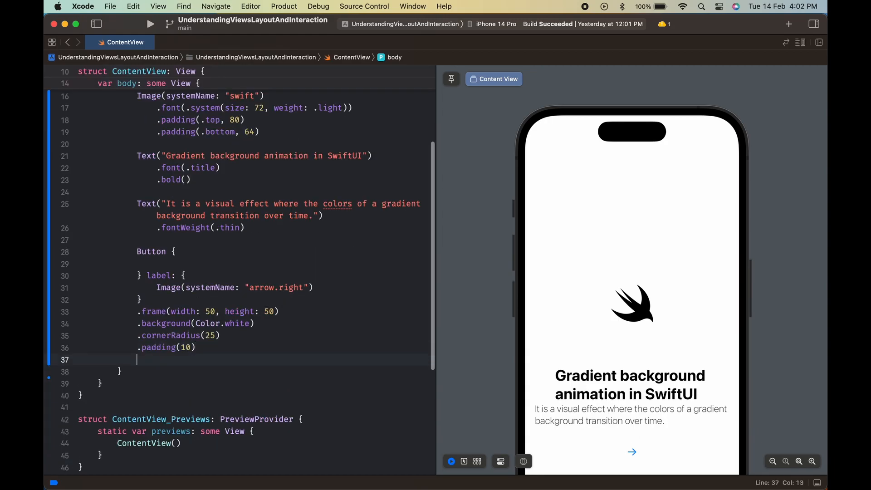
{"action": "type", "text": "overlay(content: () -> View"}
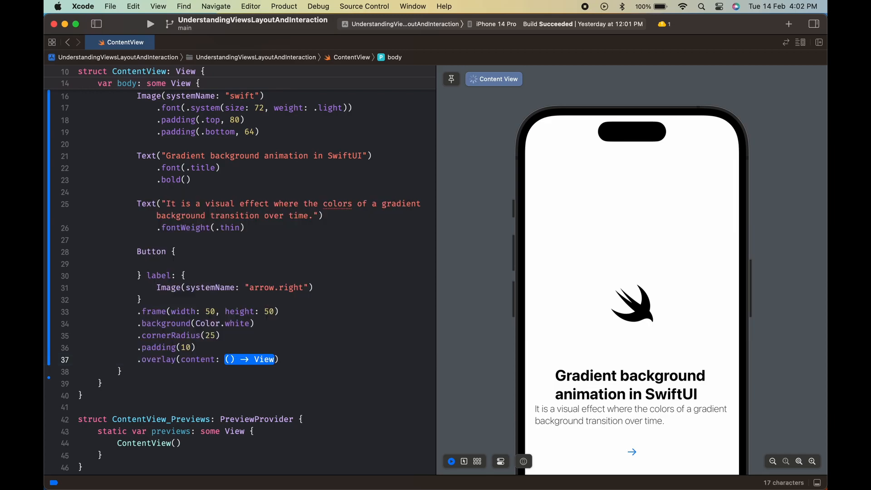
Overlay the button with Circle() stroked at lineWidth 1 and white foreground color
{"action": "type", "text": "Circle("}
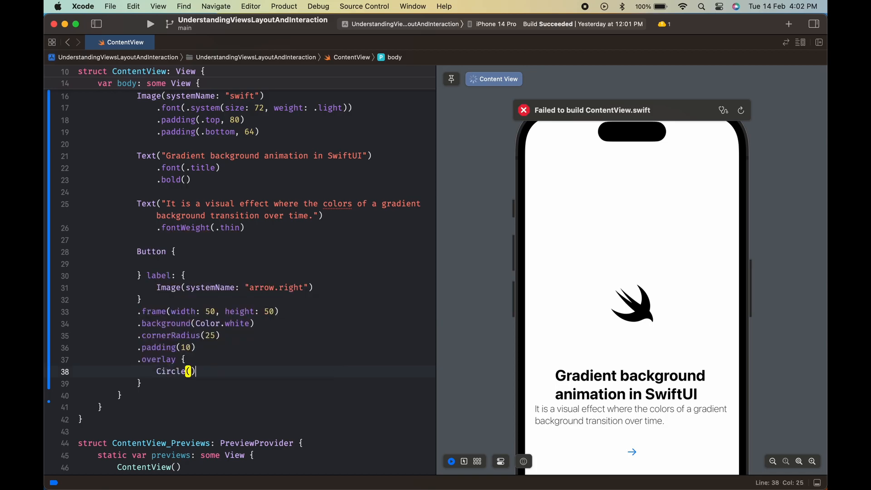
{"action": "type", "text": ".stroke(style: S"}
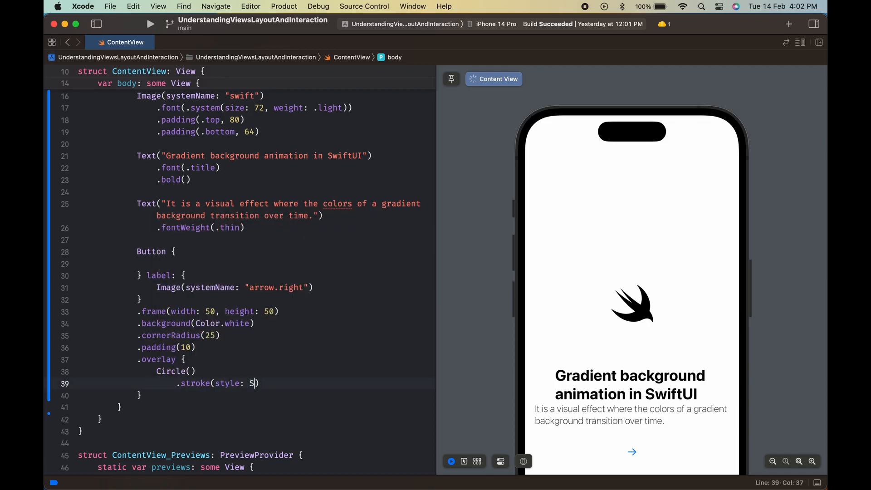
{"action": "type", "text": "trokeStyle(lineWidth: 1"}
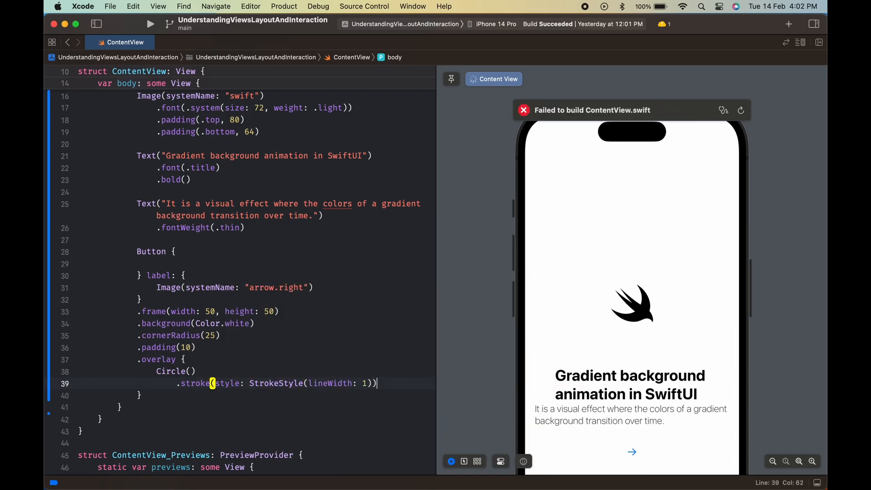
{"action": "type", "text": ".foregroundColor(.white"}
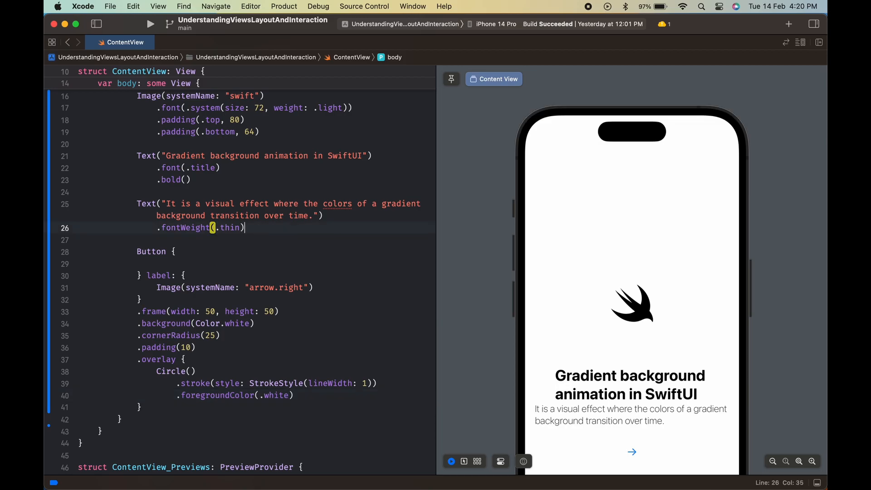
Bracket the button with Spacer() and give the VStack .foregroundColor(.black) and .padding(.horizontal)
{"action": "type", "text": "Spacer("}
{"action": "type", "text": "."}
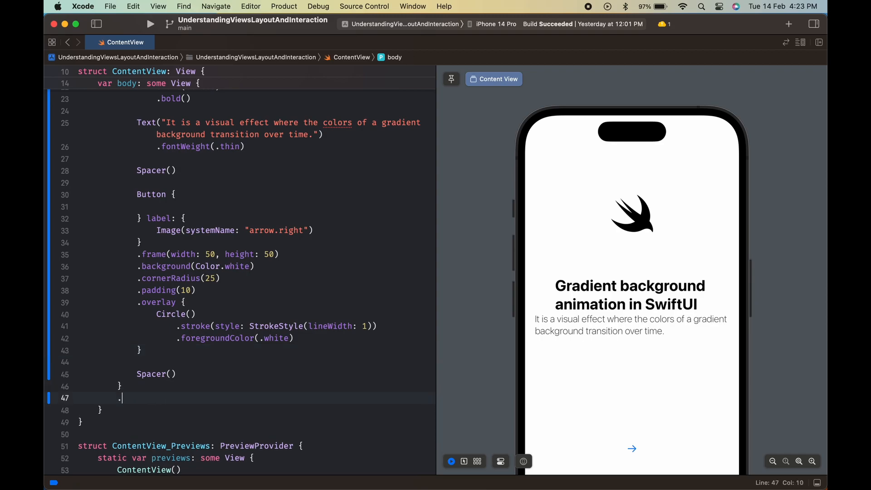
{"action": "type", "text": "foregroundColor(."}
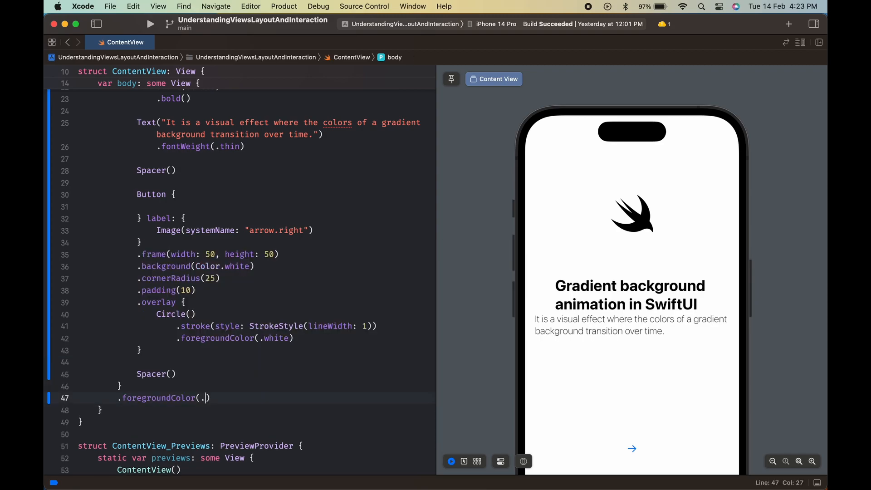
{"action": "type", "text": "black"}
{"action": "type", "text": ".padding("}
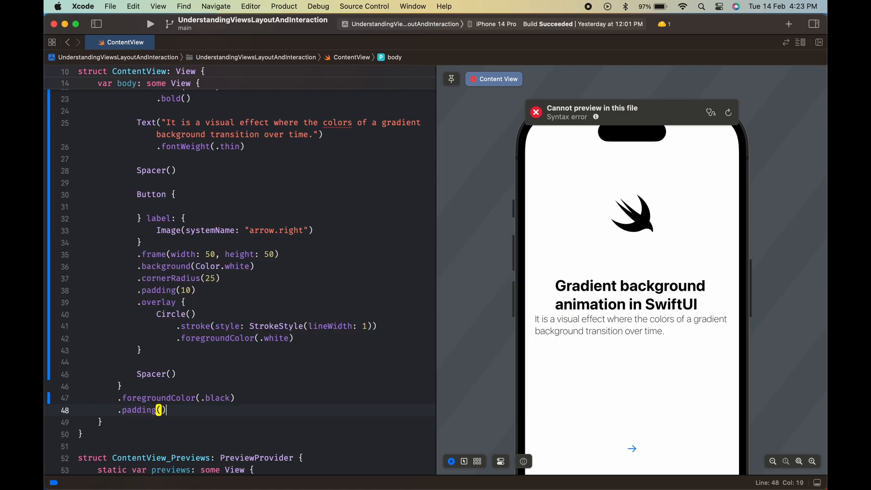
{"action": "type", "text": ".horizontal"}
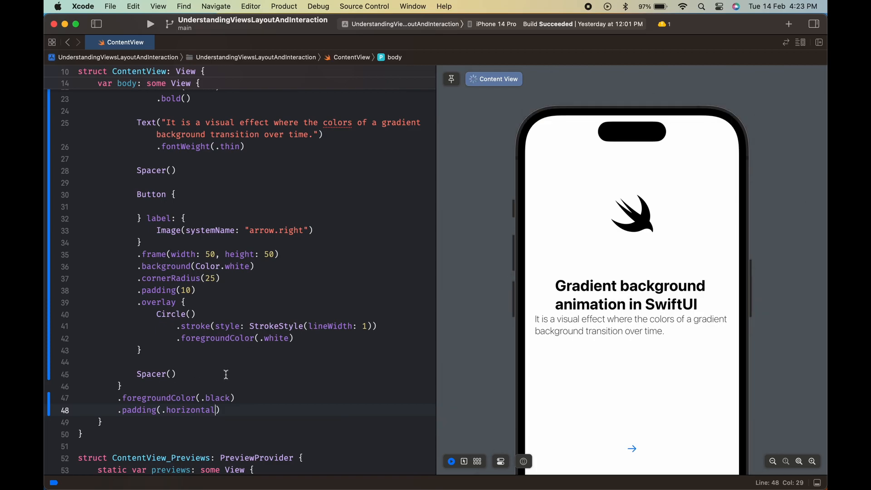
{"action": "scroll", "scroll_direction": "up", "scroll_amount": 3}
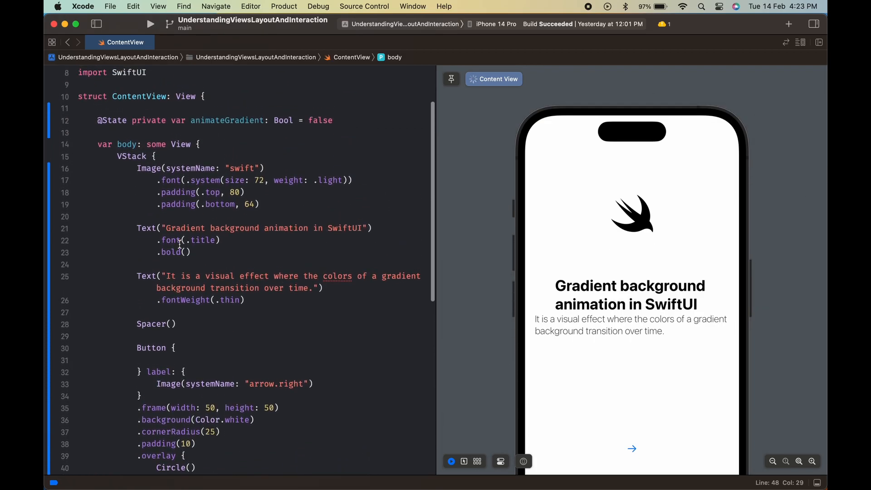
Add a spacing: argument to the VStack initializer to widen the gap between views
{"action": "left_click", "coordinate": [153, 157]}
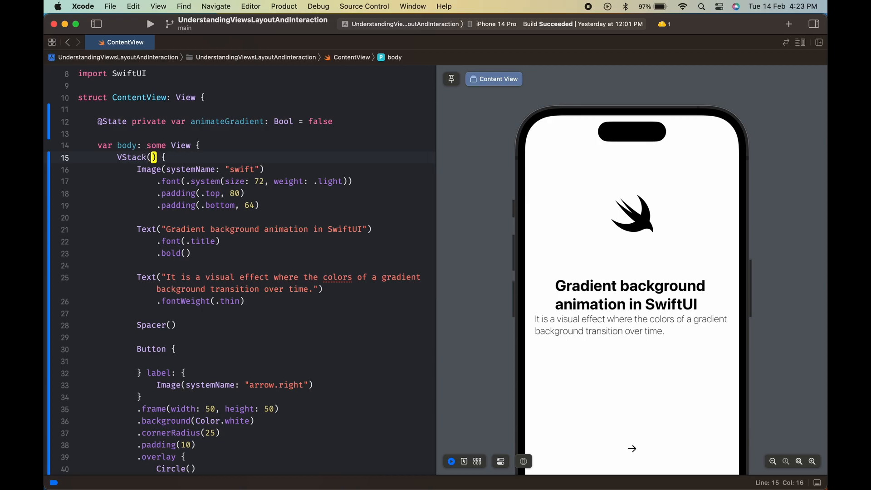
{"action": "type", "text": "spa"}
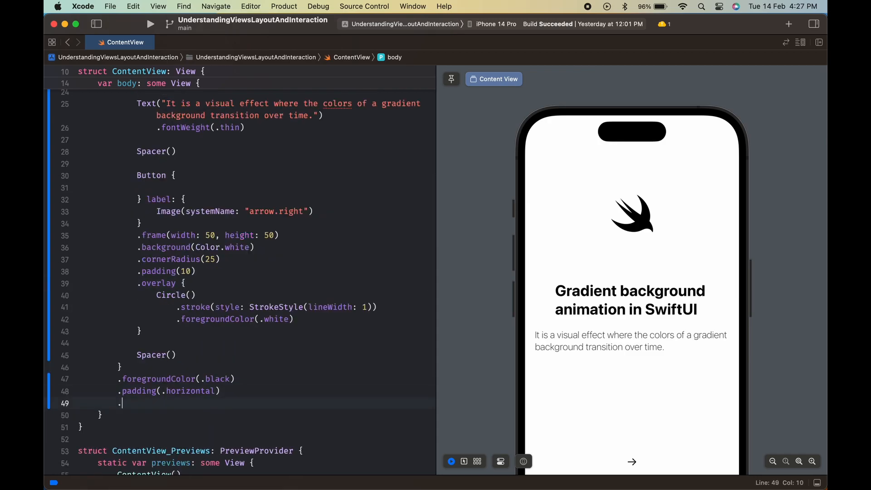
Add .multilineTextAlignment(.center) and a LinearGradient background from startColor to endColor, topLeading to bottomTrailing
{"action": "type", "text": "multilineTextAlignment(.center"}
{"action": "type", "text": ".background {"}
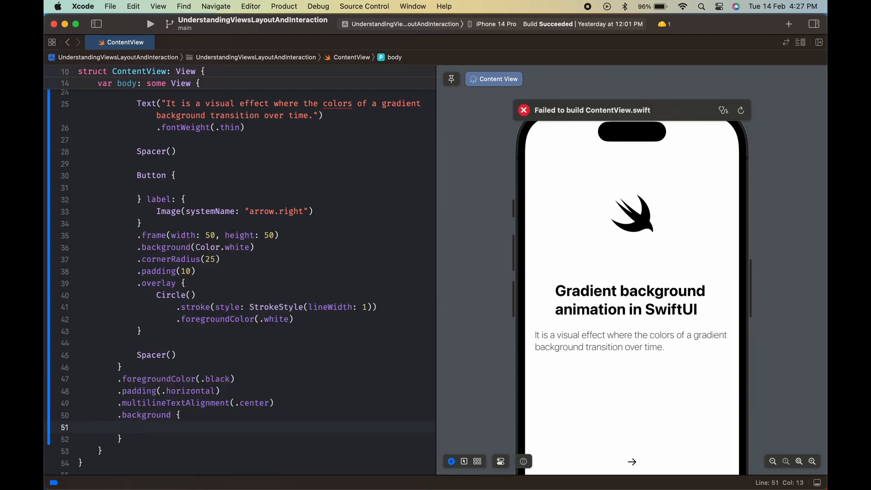
{"action": "type", "text": "Lin"}
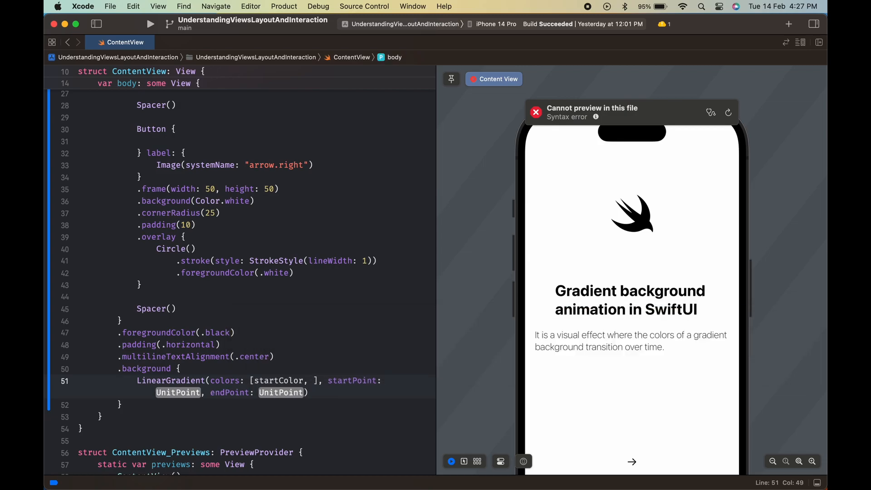
{"action": "type", "text": "endColor"}
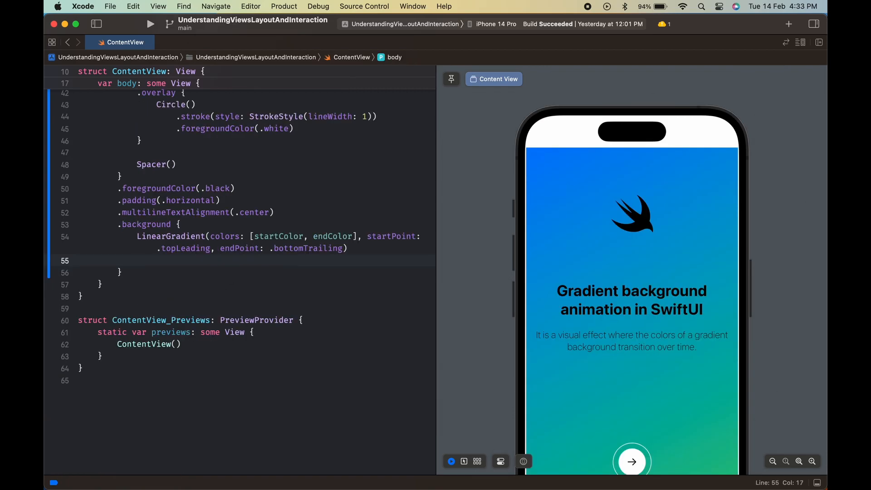
Add .edgesIgnoringSafeArea(.all), .hueRotation(.degrees(animateGradient ? 45 : 0)) and .frame(maxWidth: .infinity), then begin .onAppear
{"action": "type", "text": ".edgesIgnoringSafeArea(.all"}
{"action": "type", "text": ".hur"}
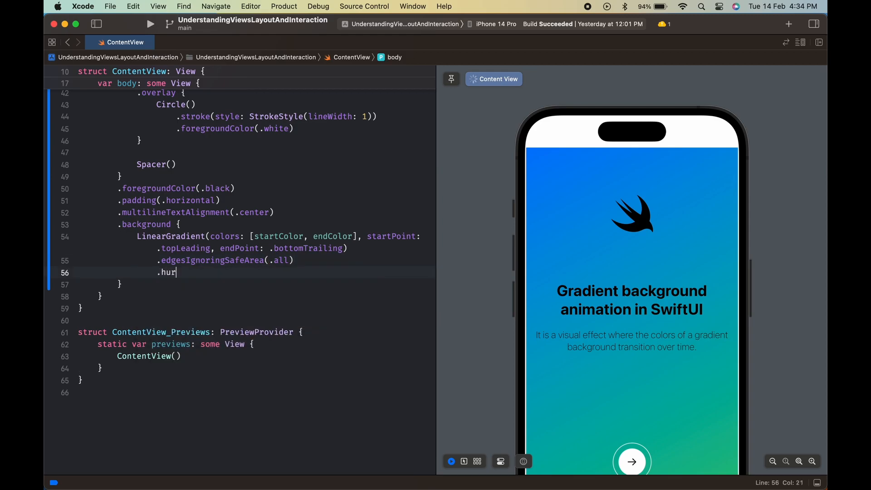
{"action": "type", "text": "eRotation(.degrees(degrees: Double"}
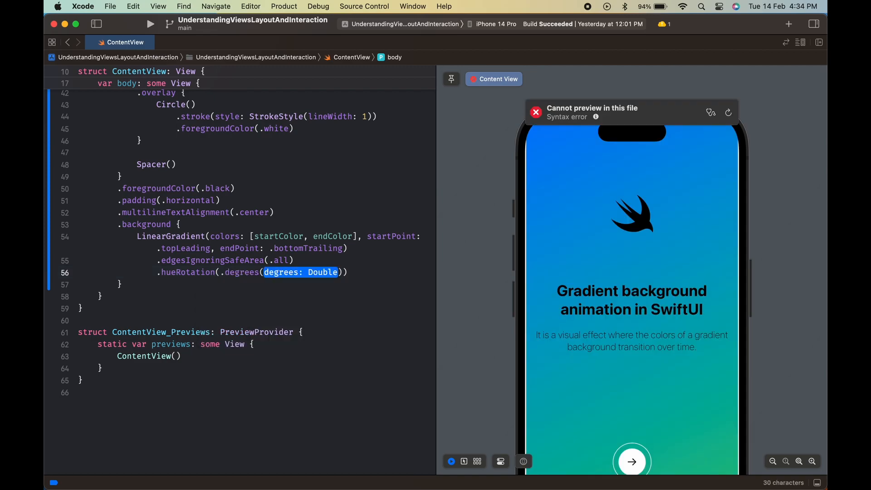
{"action": "type", "text": "start"}
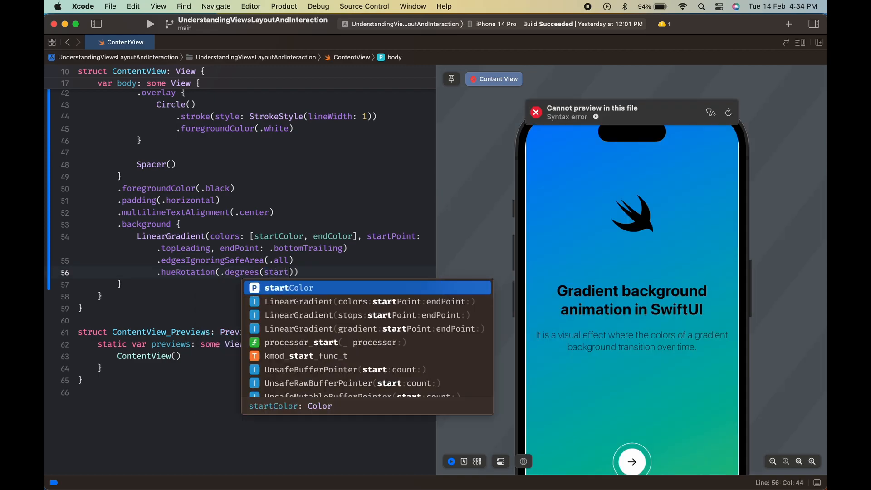
{"action": "type", "text": "ani"}
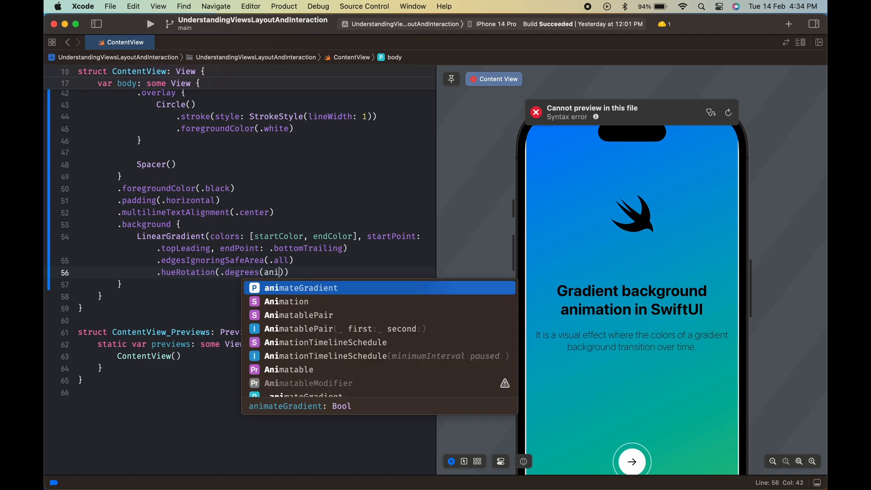
{"action": "left_click", "coordinate": [300, 287]}
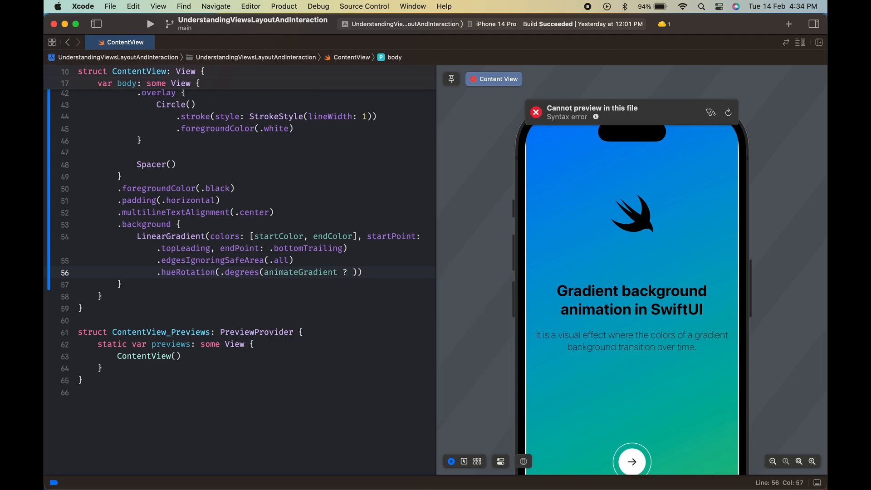
{"action": "type", "text": "45 : 0"}
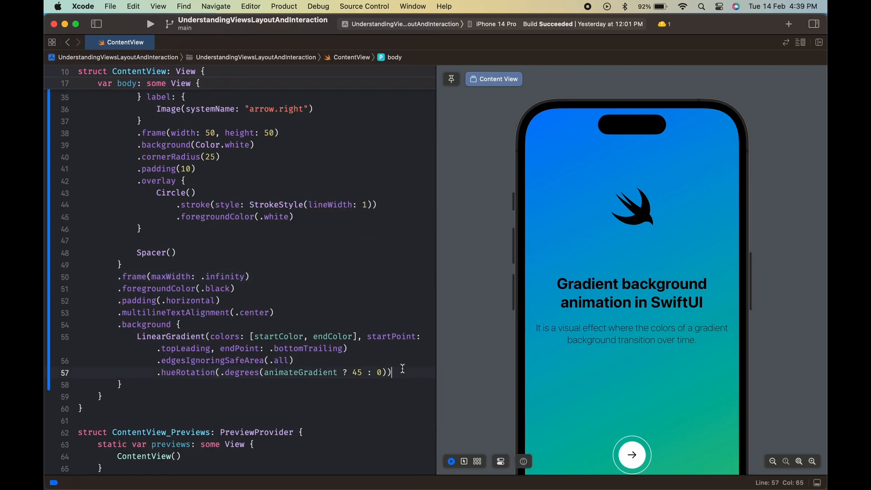
{"action": "type", "text": ".onAppear {"}
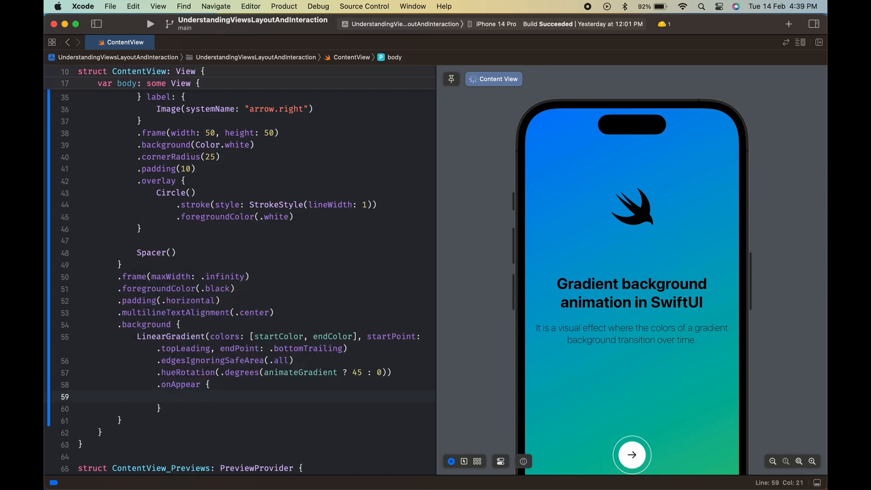
Wrap animateGradient.toggle() in a withAnimation block inside onAppear
{"action": "type", "text": "withAnimation {"}
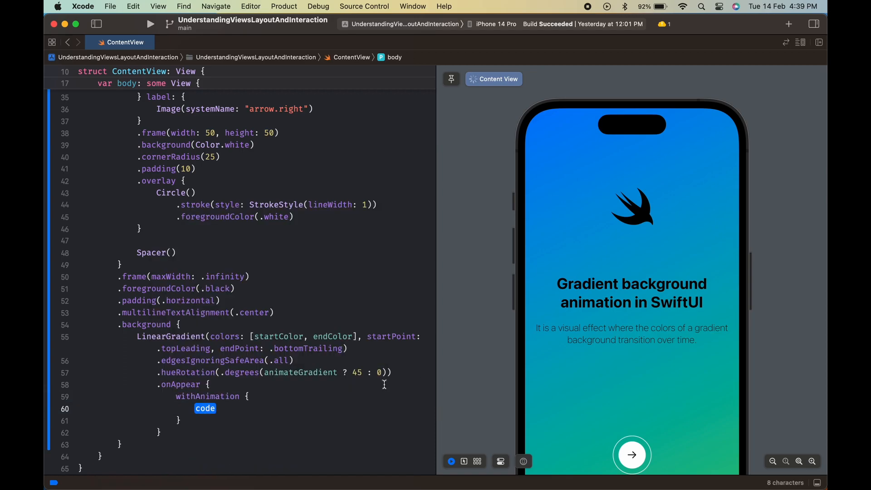
{"action": "key", "text": "delete"}
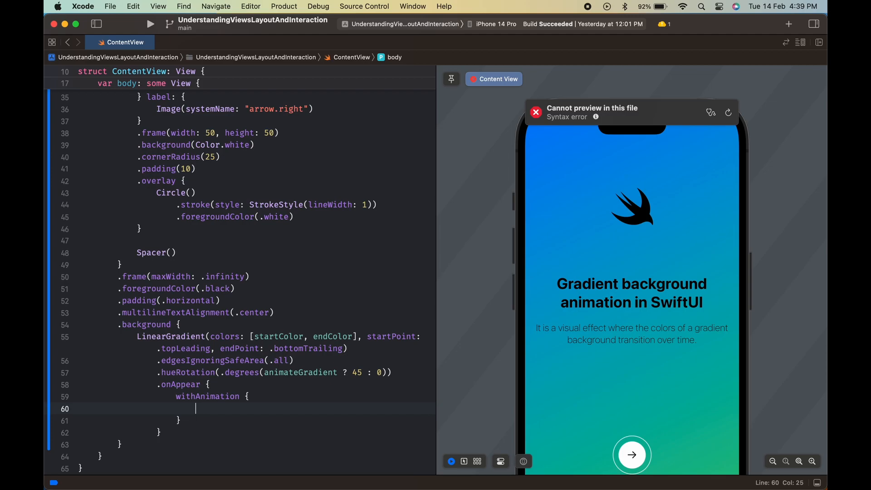
{"action": "type", "text": "animateGradient.toggle("}
{"action": "left_click", "coordinate": [241, 395]}
{"action": "type", "text": "(.easeInOut(duration: Double"}
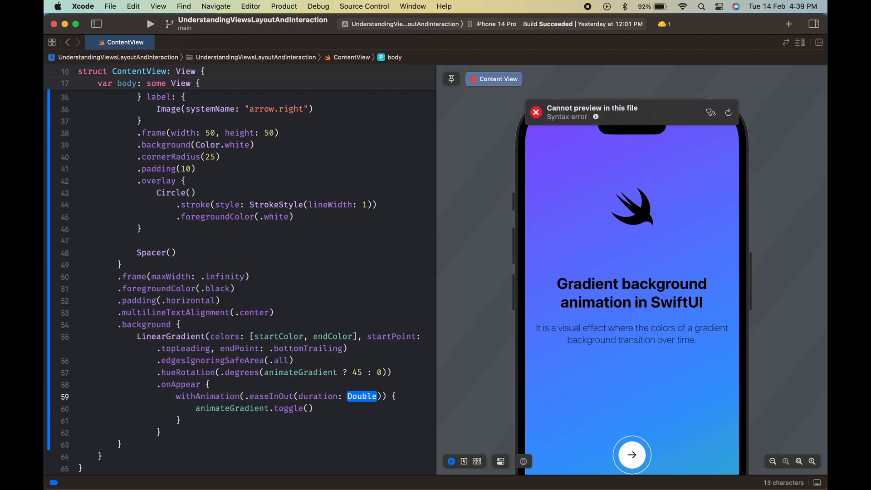
Give the animation easeInOut with duration 3, repeating forever with autoreverses true
{"action": "type", "text": "2"}
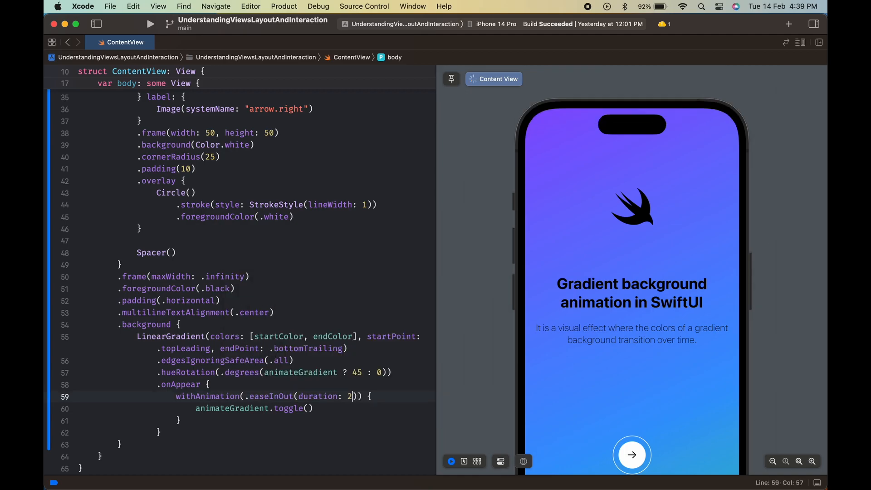
{"action": "type", "text": "3).repeatForever(a"}
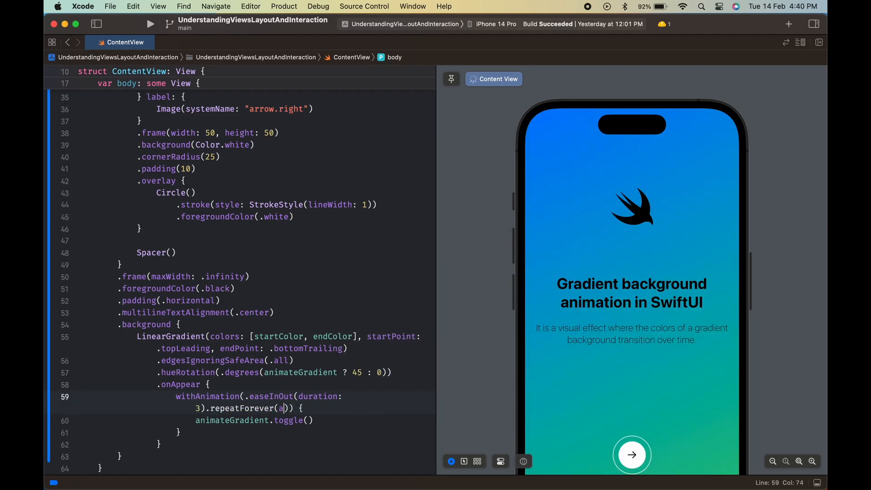
{"action": "type", "text": "ut"}
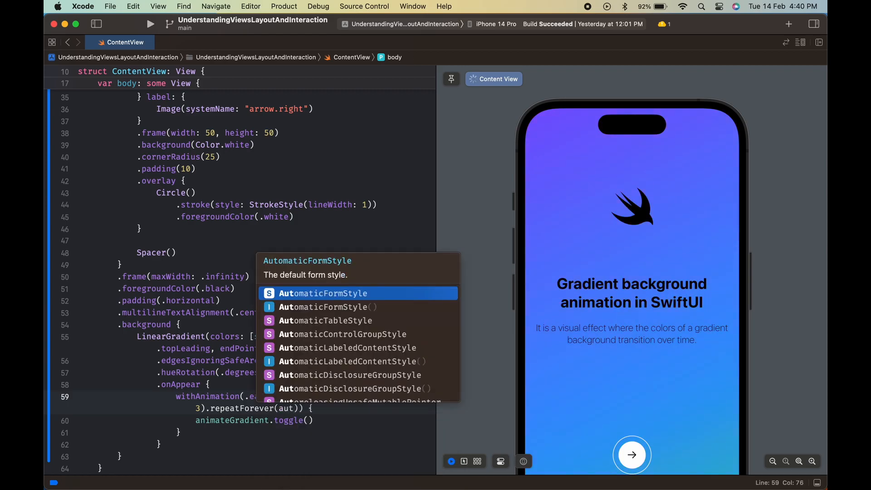
{"action": "type", "text": "autoreverses:"}
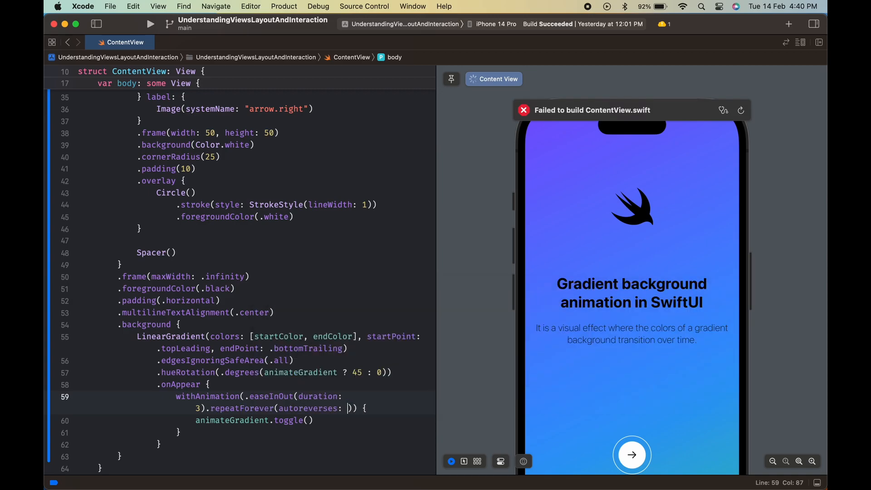
{"action": "type", "text": "true"}
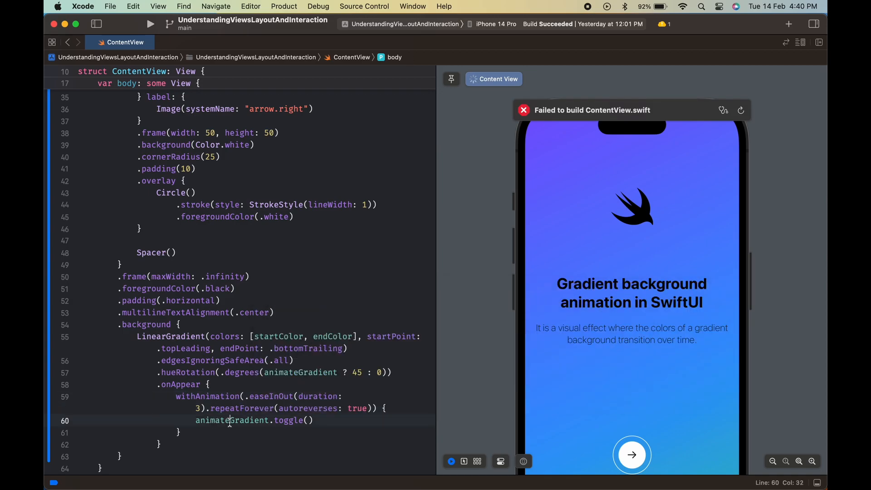